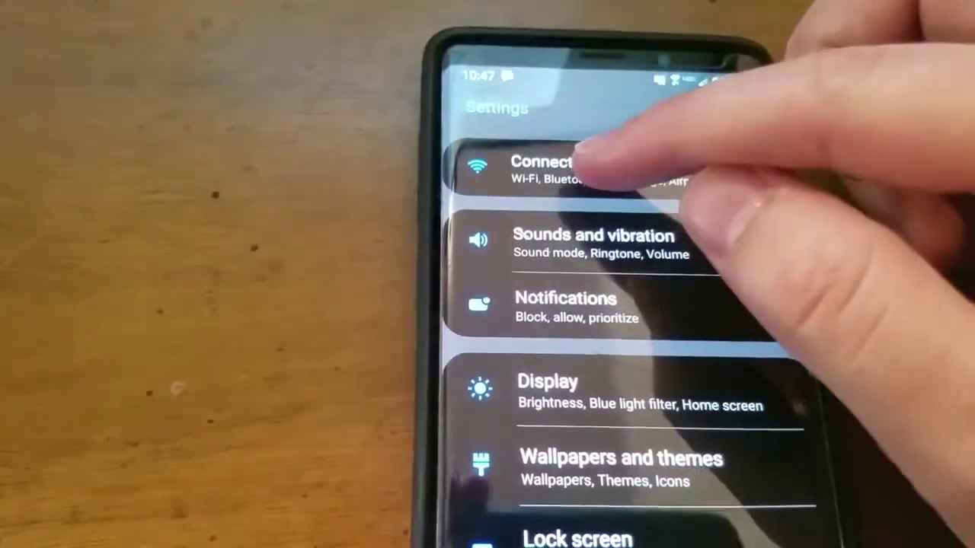
Step: Go into the Connections section of Android Settings
{"action": "left_click", "coordinate": [548, 167]}
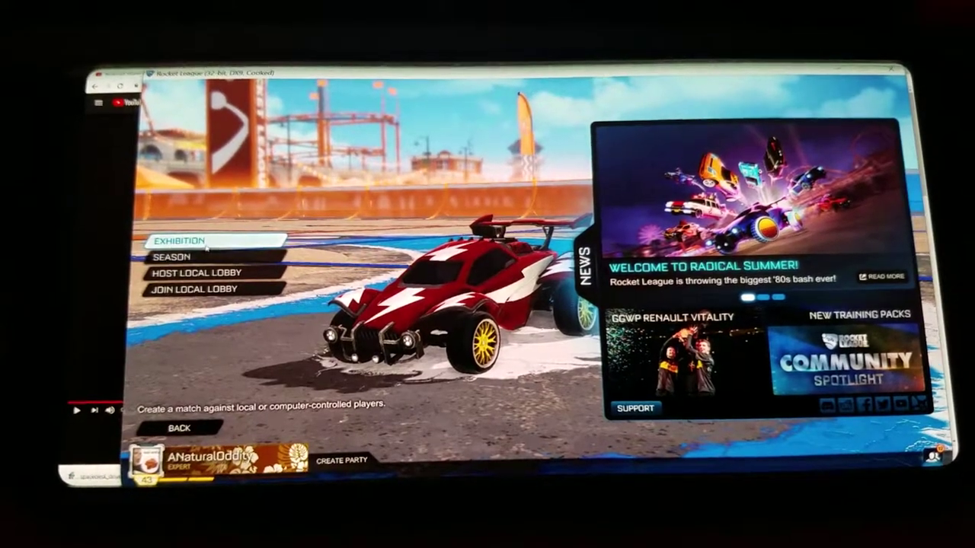
Step: Create a 4v4 Soccar exhibition on Mannfield against Pro bots from the Exhibition menu
{"action": "left_click", "coordinate": [180, 240]}
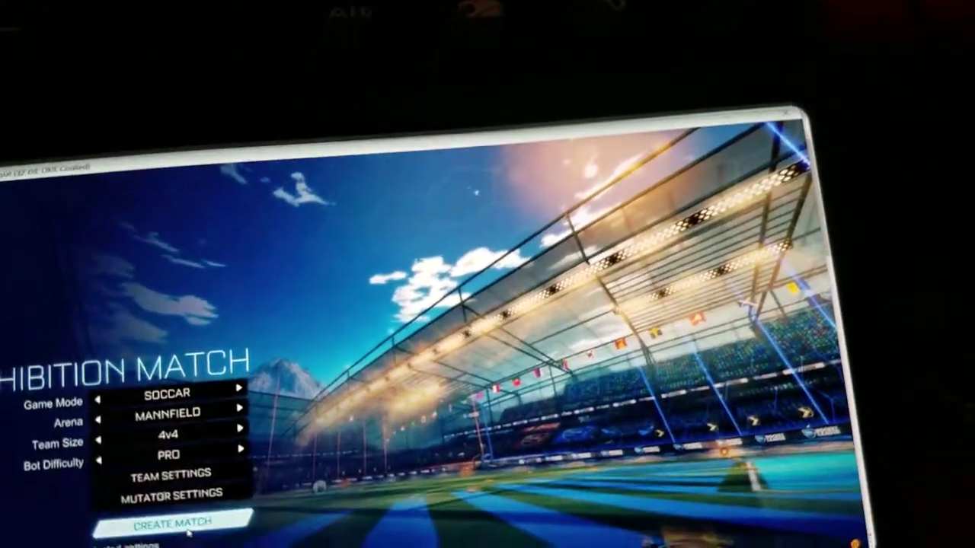
{"action": "left_click", "coordinate": [170, 524]}
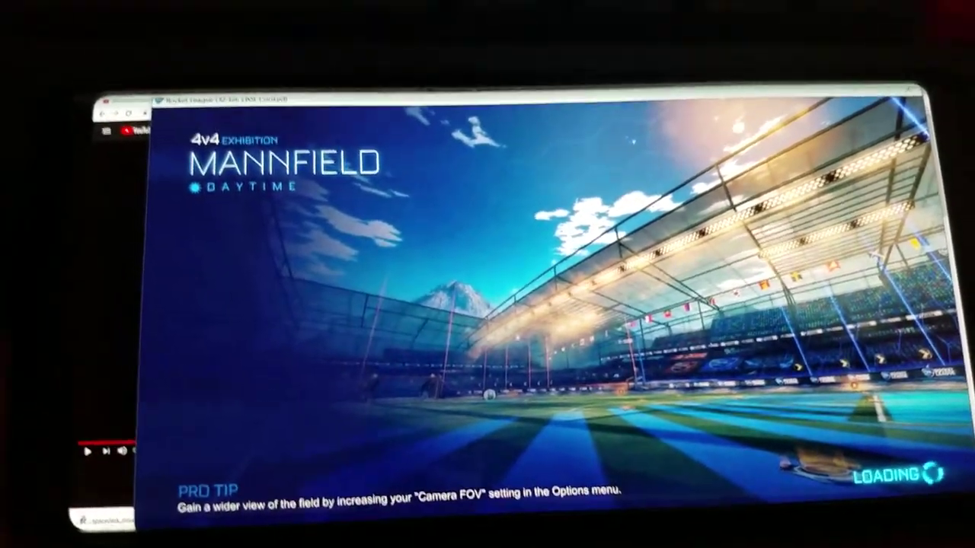